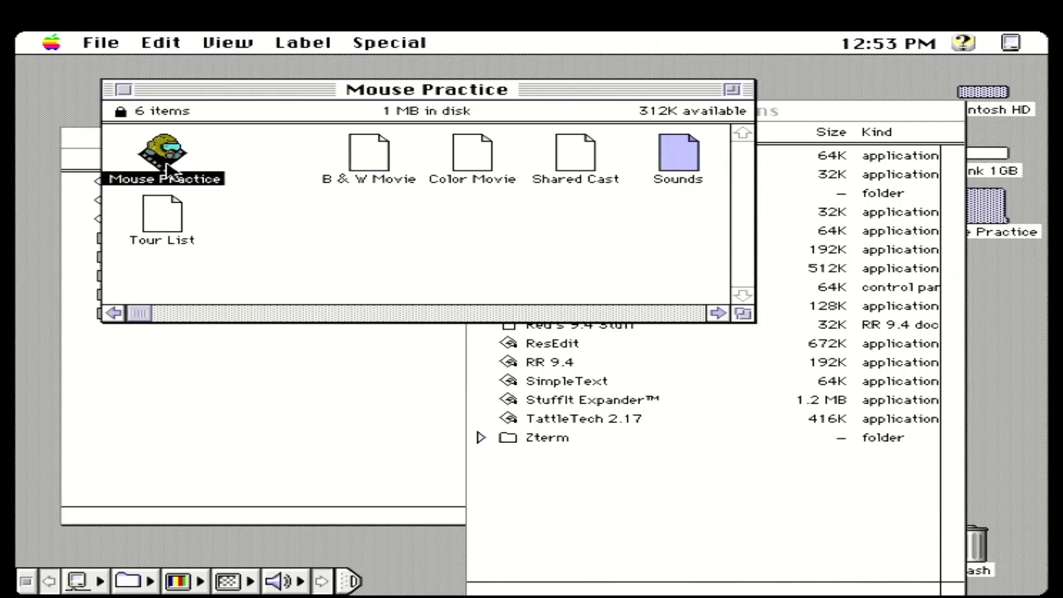
- Launch the Mouse Practice app from its Finder folder
{"action": "double_click", "coordinate": [163, 151]}
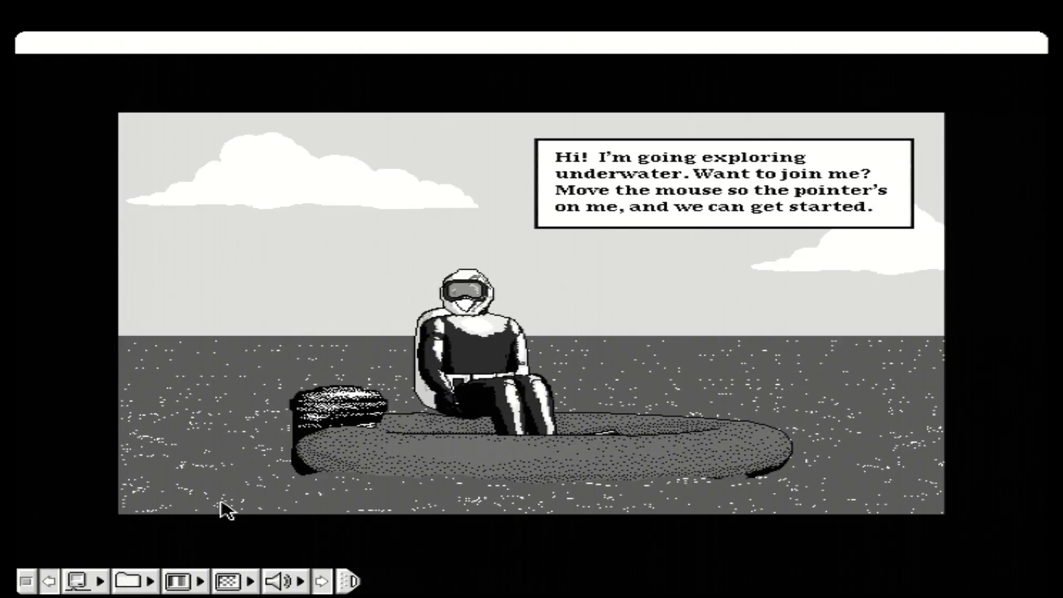
{"action": "mouse_move", "coordinate": [451, 366]}
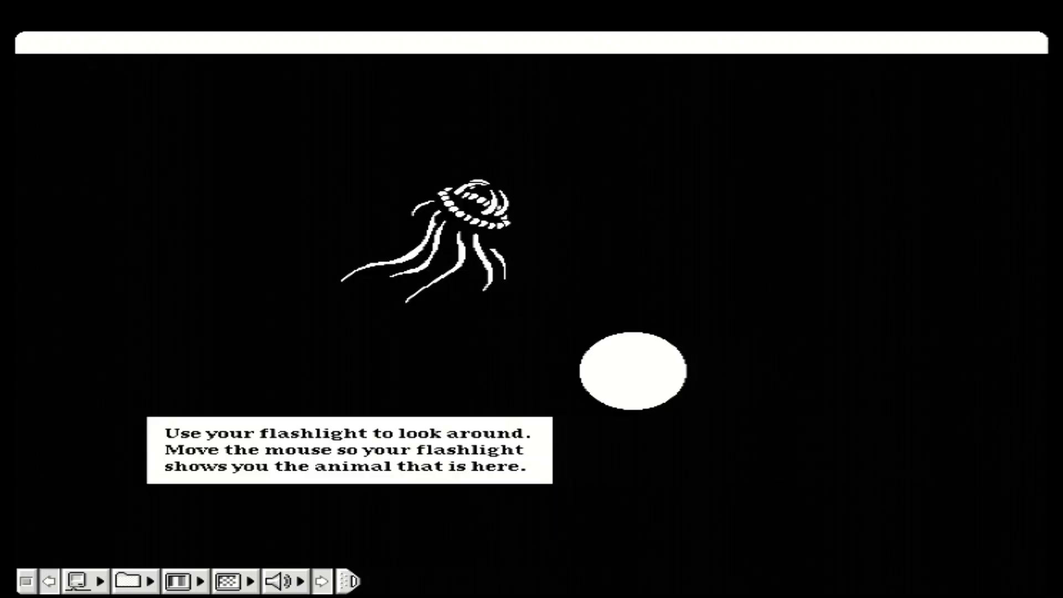
{"action": "mouse_move", "coordinate": [532, 369]}
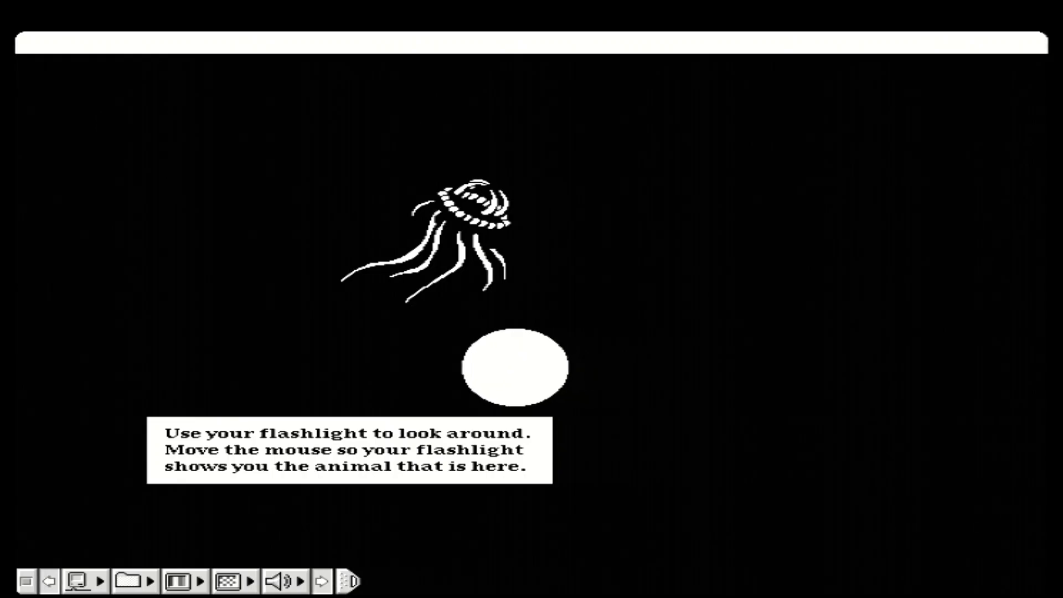
{"action": "mouse_move", "coordinate": [306, 342]}
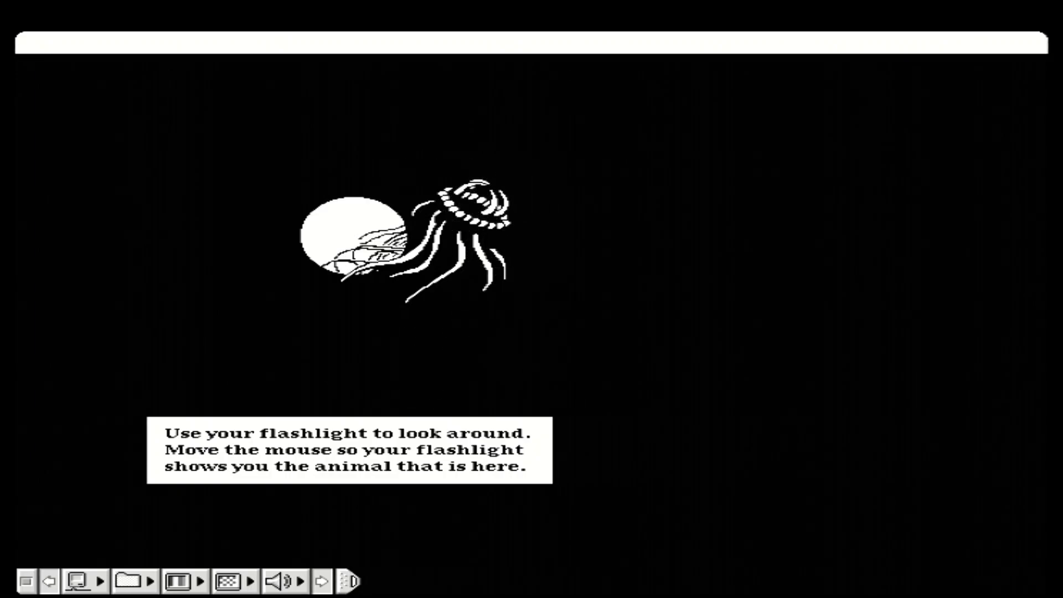
{"action": "mouse_move", "coordinate": [253, 344]}
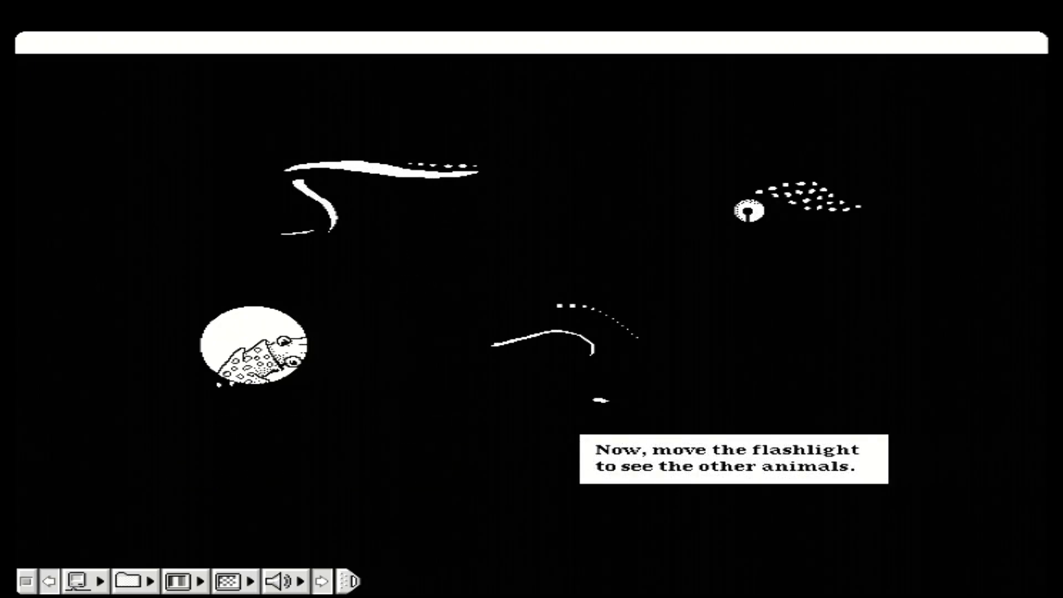
- Sweep the flashlight over the spotted fish, striped animal and curved animal
{"action": "left_click_drag", "start_coordinate": [254, 346], "coordinate": [404, 357]}
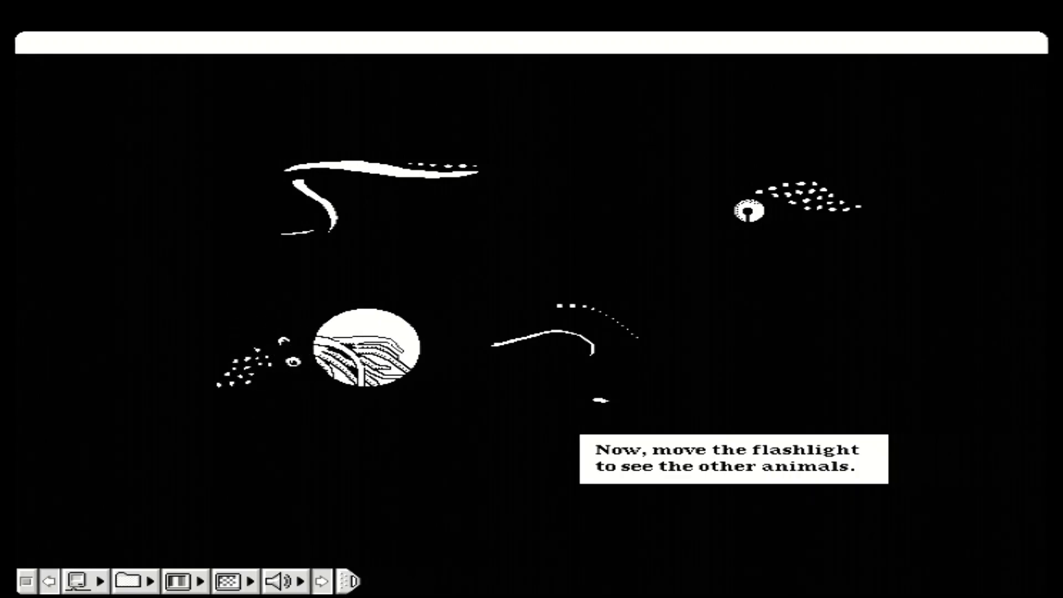
{"action": "left_click_drag", "start_coordinate": [363, 353], "coordinate": [329, 447]}
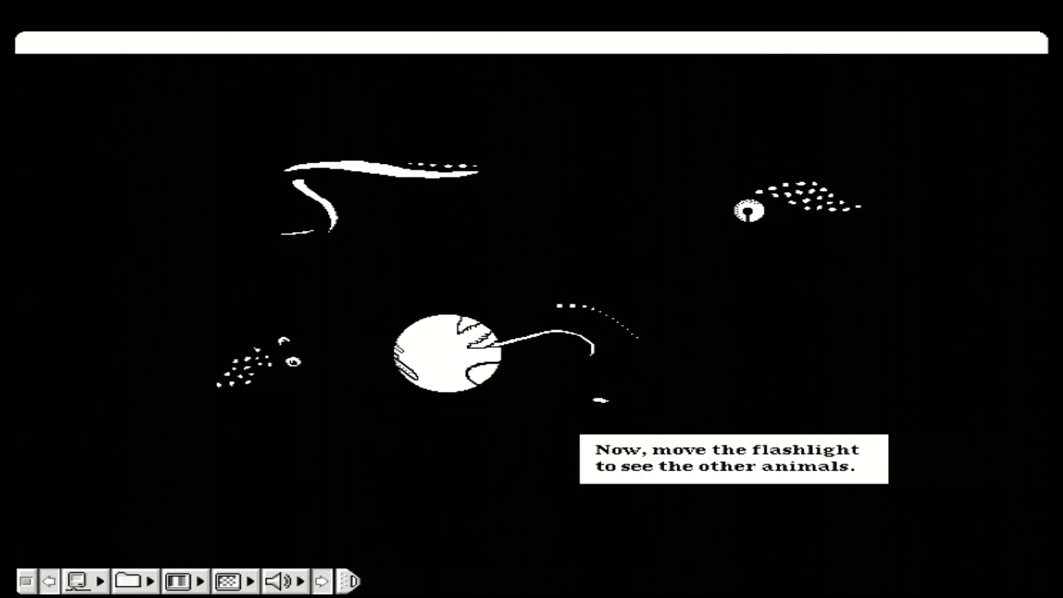
{"action": "left_click_drag", "start_coordinate": [444, 356], "coordinate": [566, 302]}
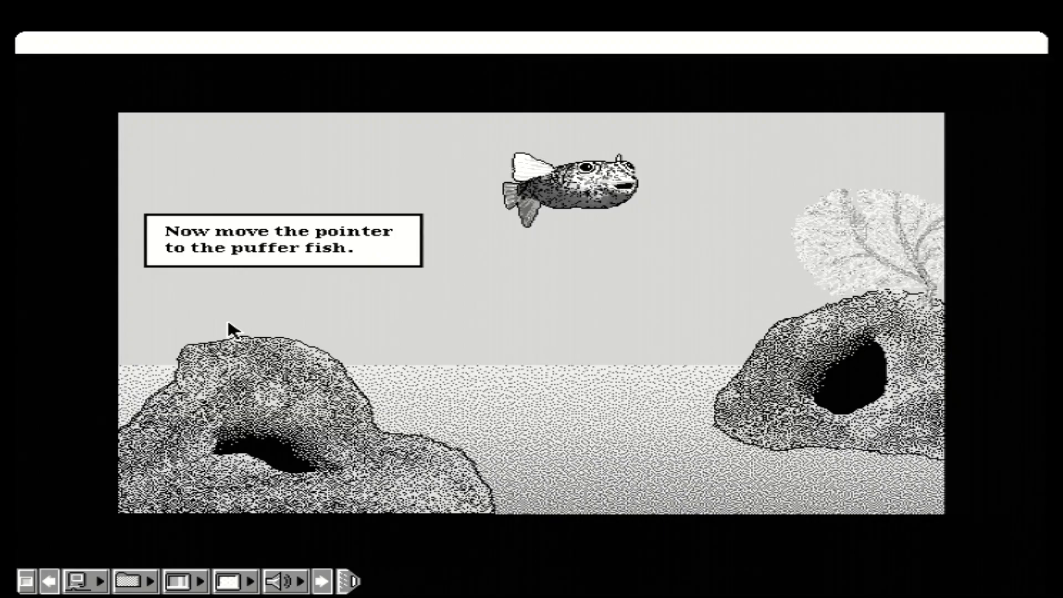
{"action": "mouse_move", "coordinate": [259, 319]}
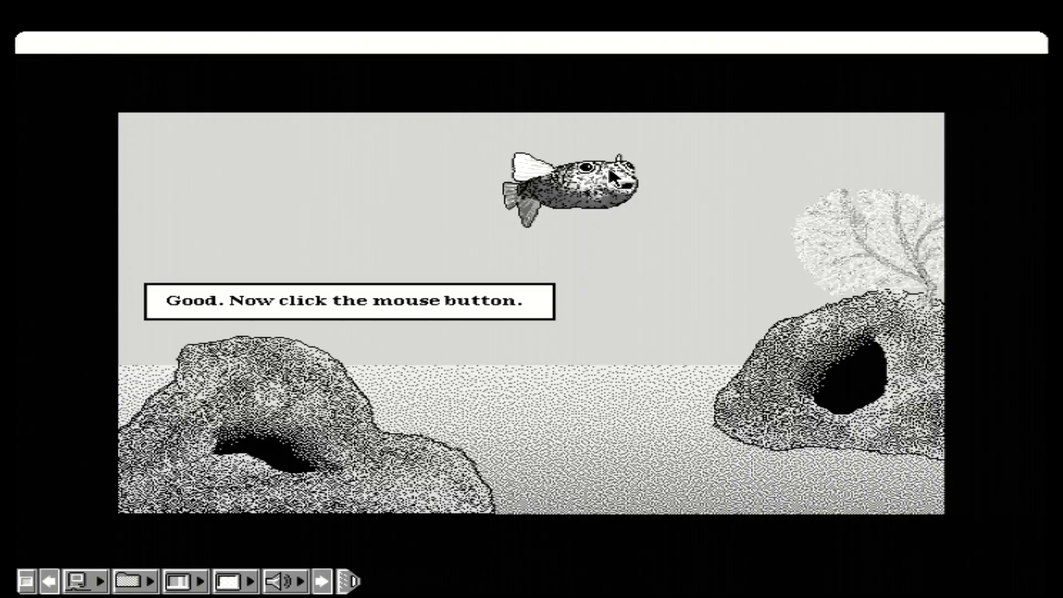
- Click the puffer fish on the reef
{"action": "left_click", "coordinate": [600, 181]}
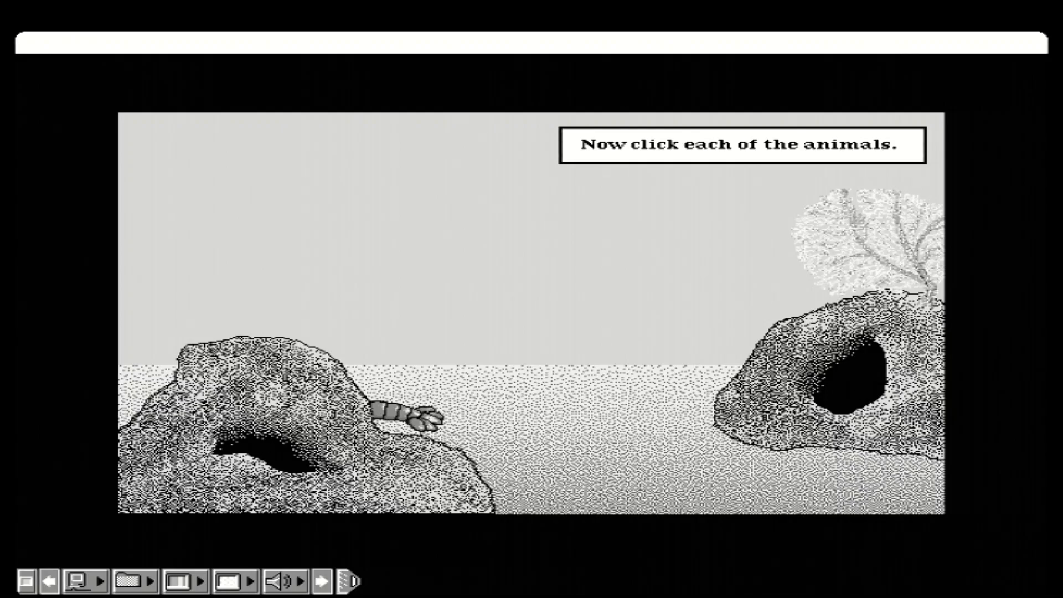
- Click the lobster and the stingray at each of their positions
{"action": "left_click", "coordinate": [407, 414]}
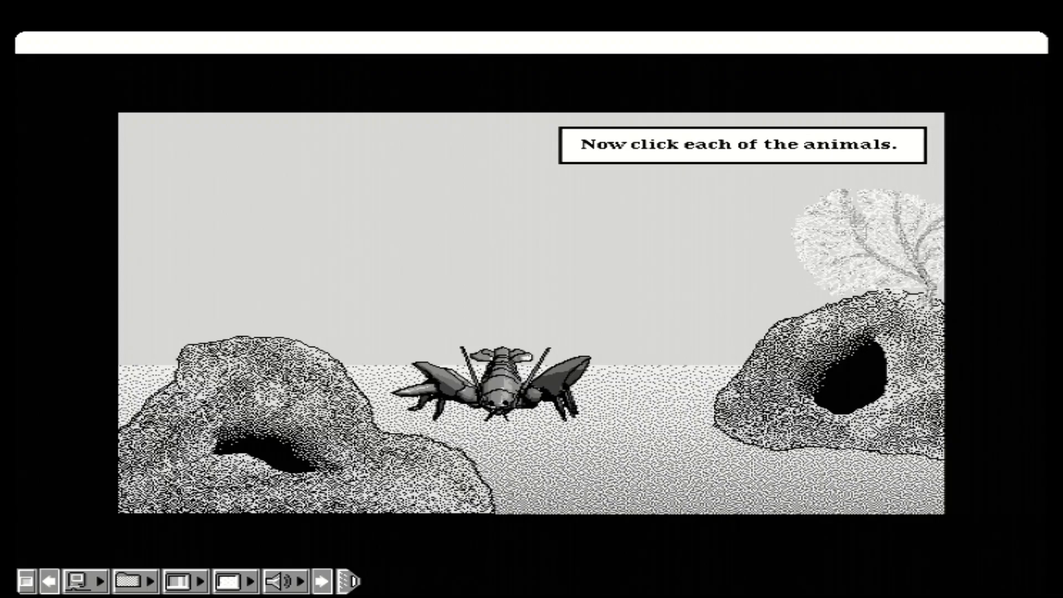
{"action": "left_click", "coordinate": [495, 387]}
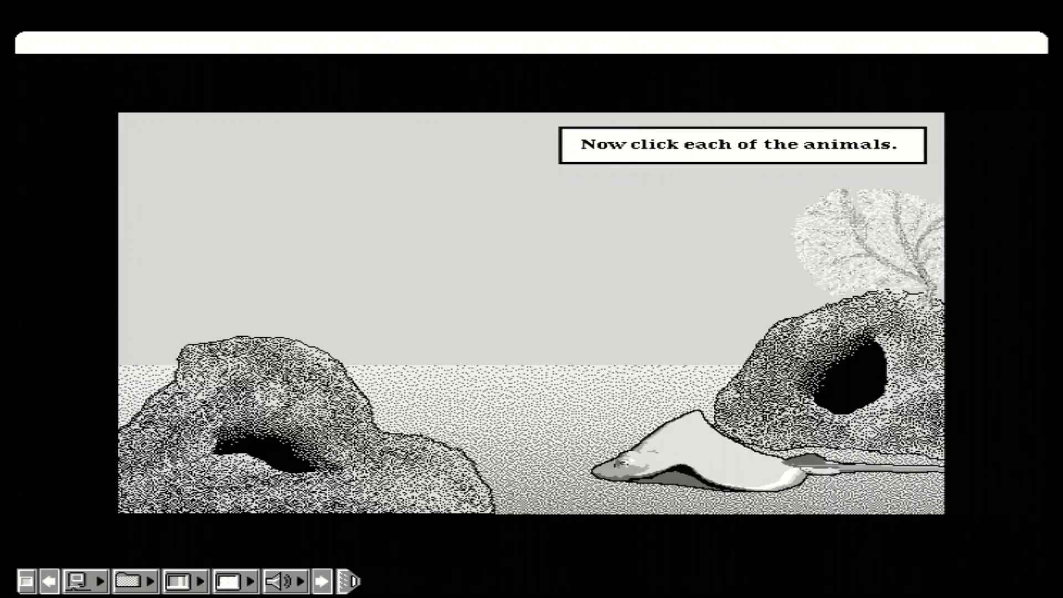
{"action": "left_click", "coordinate": [712, 468]}
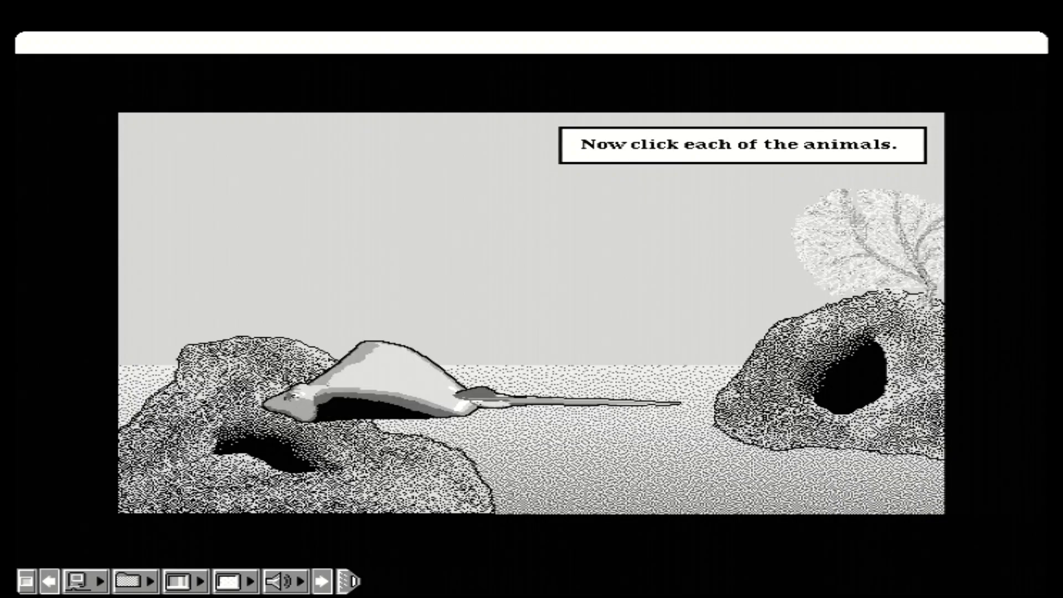
{"action": "left_click", "coordinate": [379, 380]}
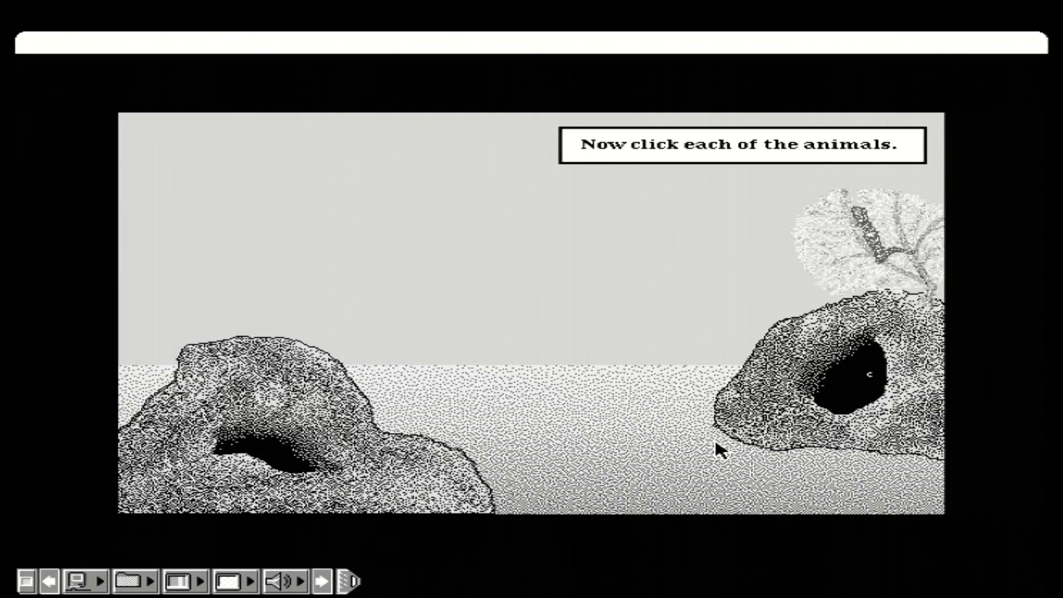
- Click the eel, then reveal and follow the seahorse until it rests on the rock
{"action": "left_click", "coordinate": [854, 377]}
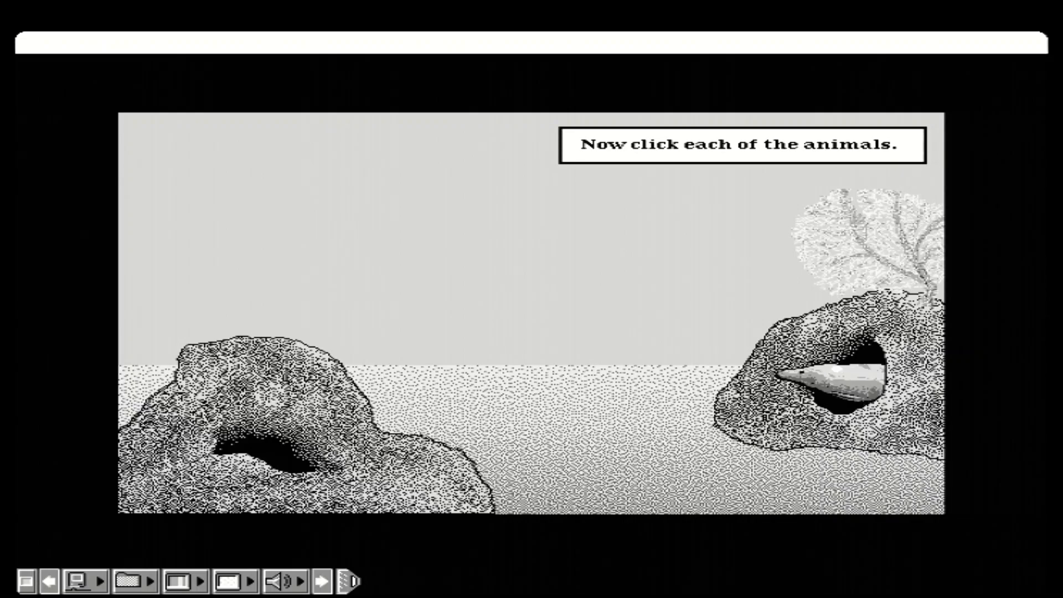
{"action": "left_click", "coordinate": [848, 380]}
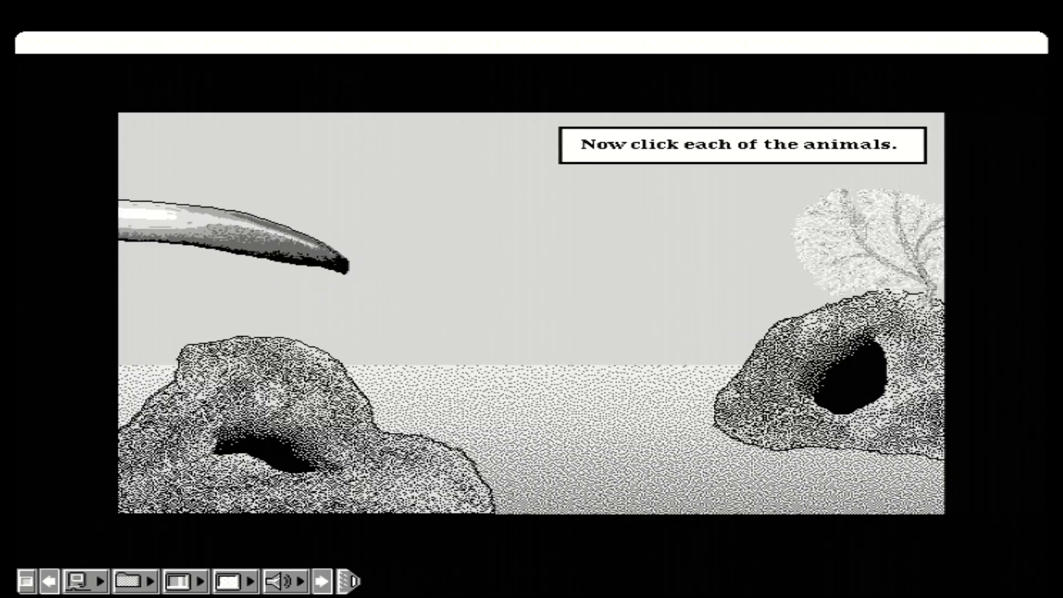
{"action": "left_click", "coordinate": [231, 238]}
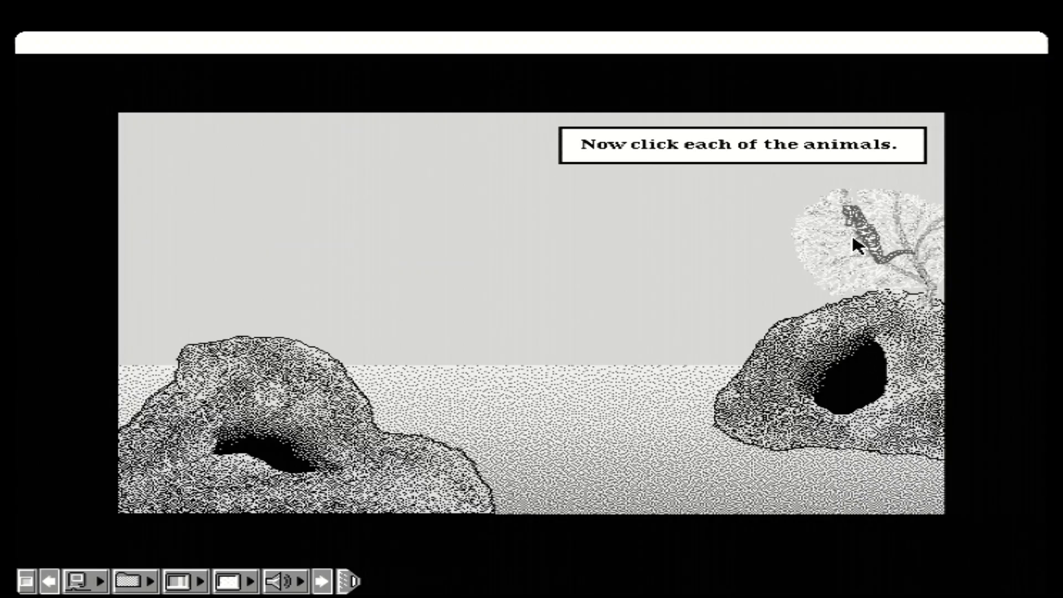
{"action": "left_click", "coordinate": [858, 244]}
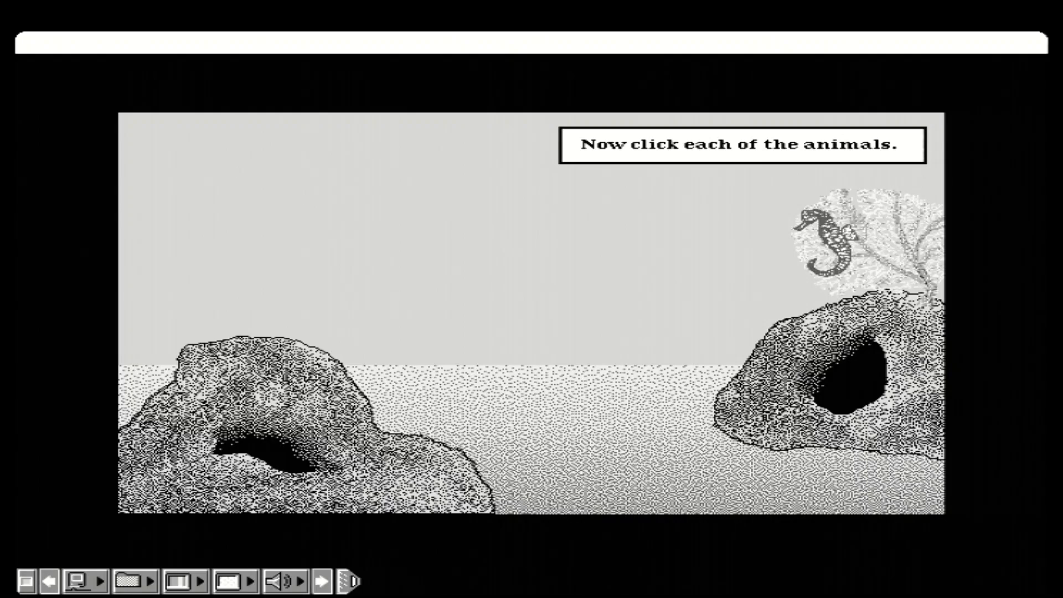
{"action": "left_click", "coordinate": [831, 244]}
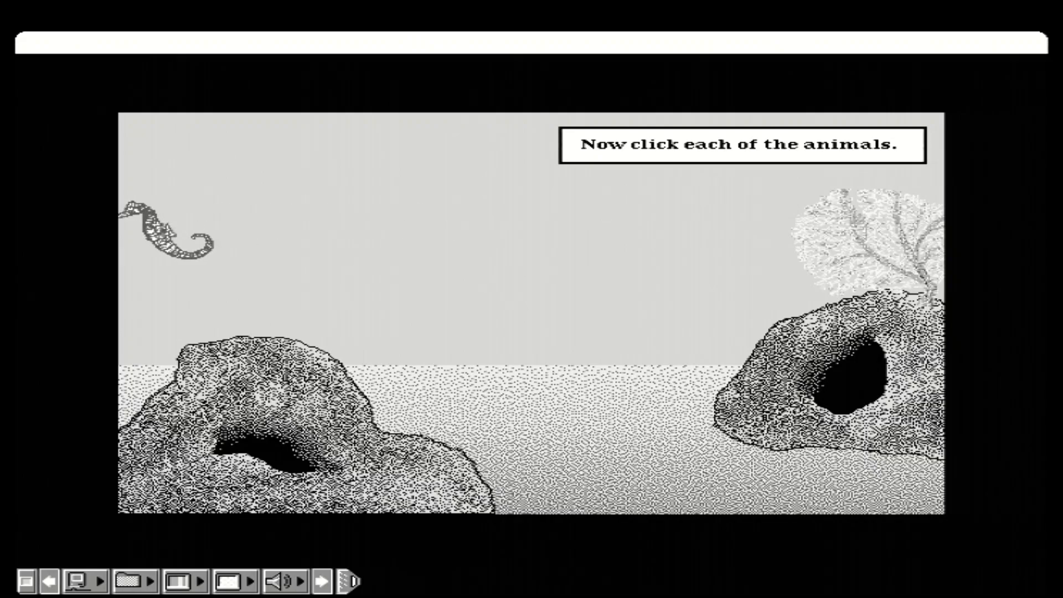
{"action": "left_click", "coordinate": [163, 230]}
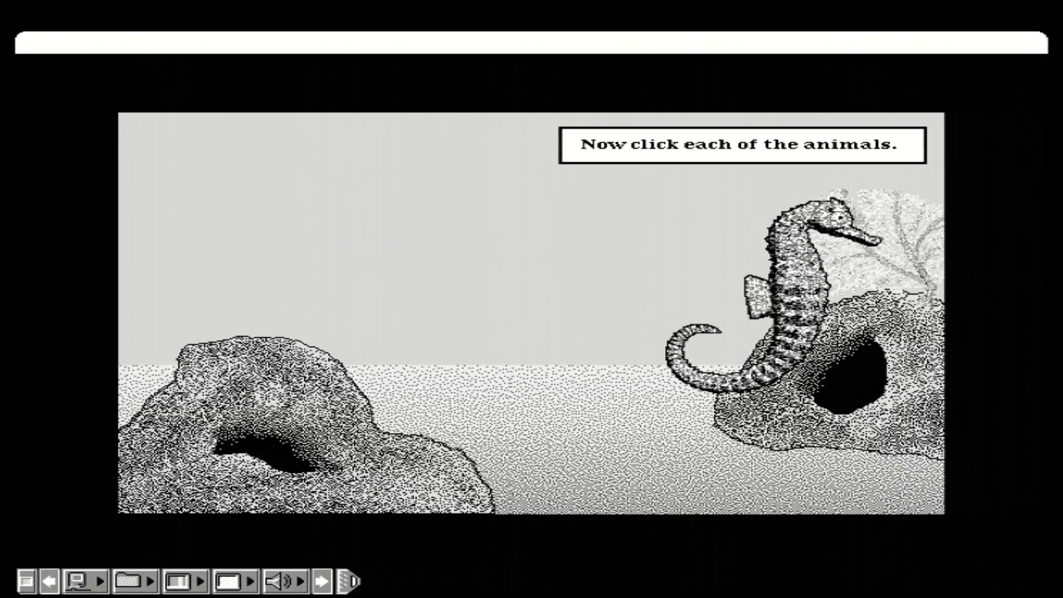
{"action": "left_click", "coordinate": [793, 285]}
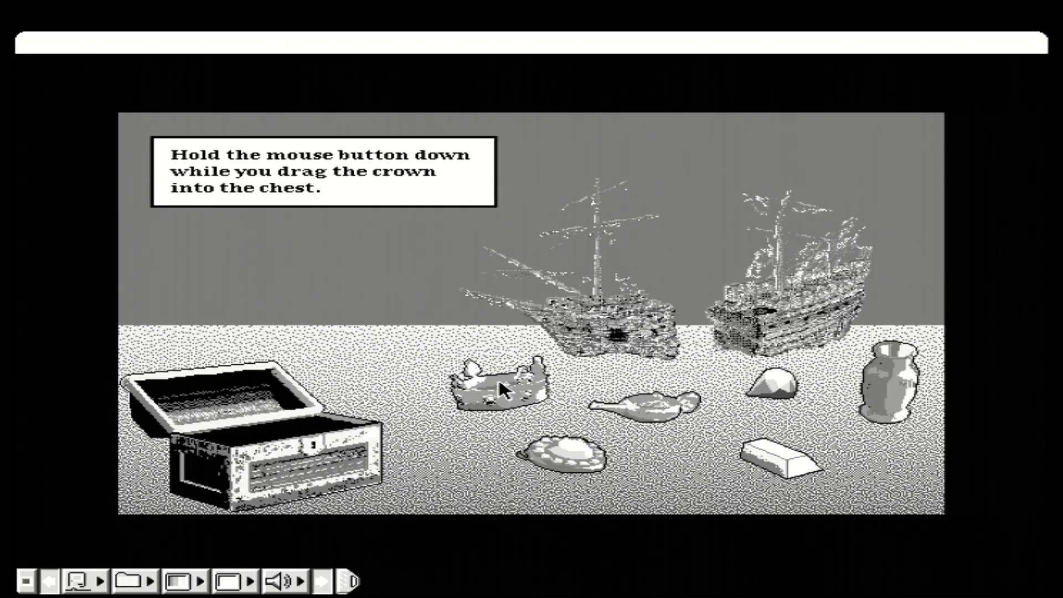
- Drag the crown from the sand into the treasure chest
{"action": "left_click_drag", "start_coordinate": [502, 390], "coordinate": [305, 322]}
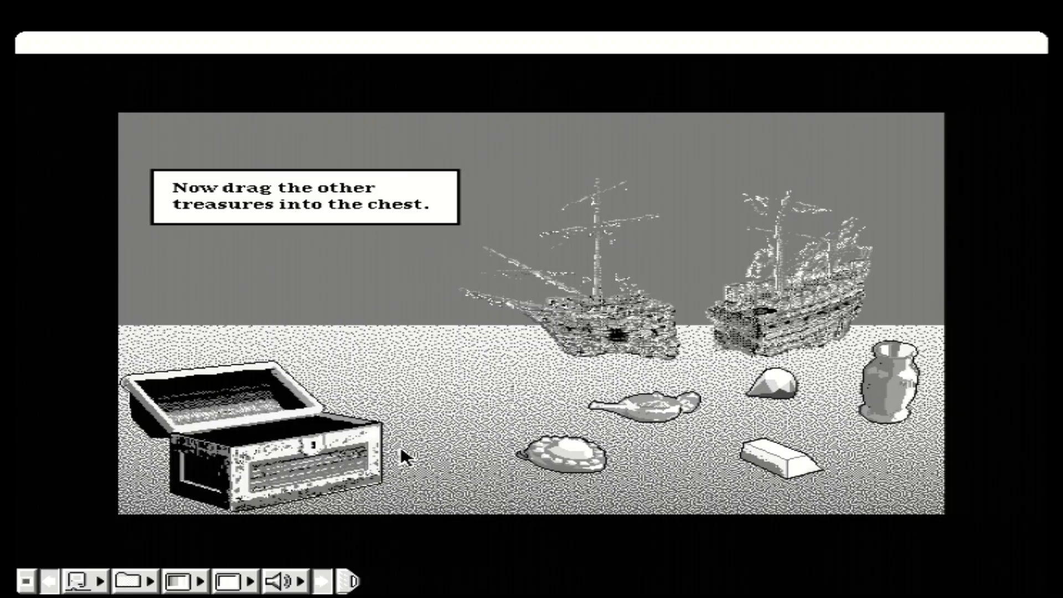
{"action": "mouse_move", "coordinate": [482, 422]}
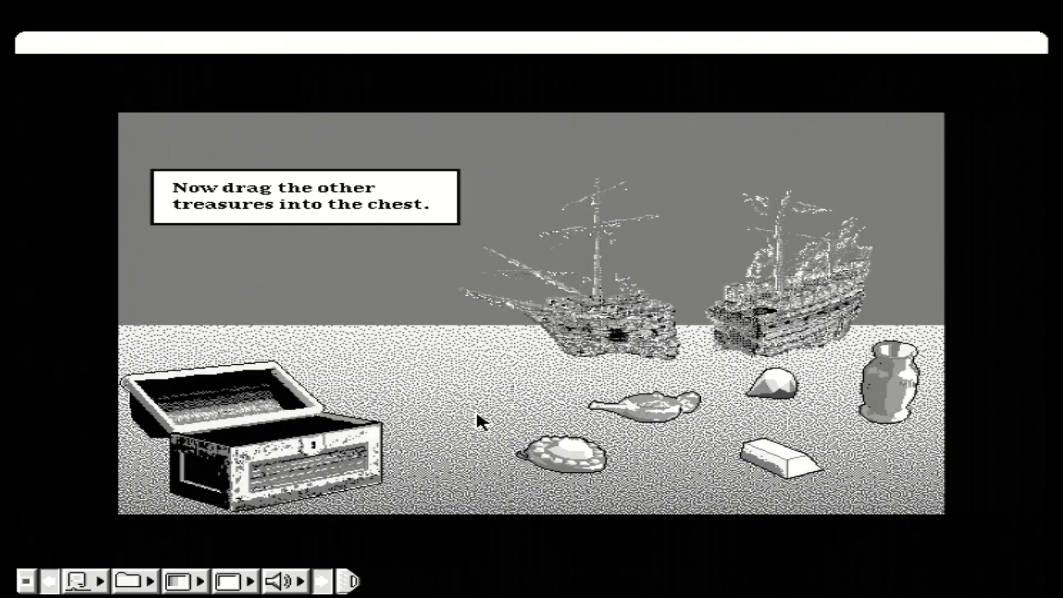
- Drag the shell, flask, vase, gem and gold bar into the chest
{"action": "left_click_drag", "start_coordinate": [556, 451], "coordinate": [298, 474]}
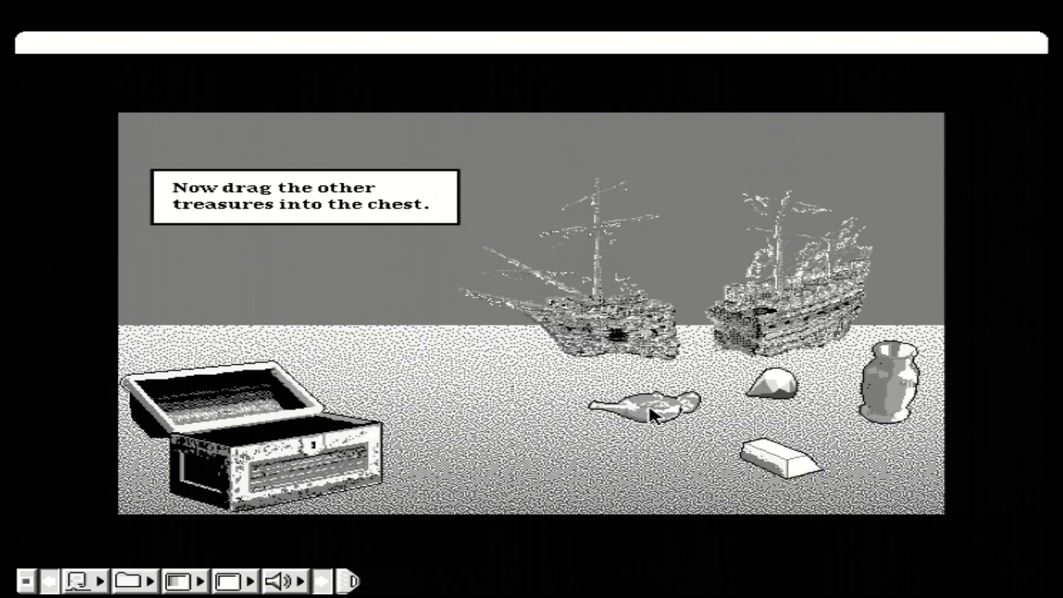
{"action": "left_click_drag", "start_coordinate": [647, 404], "coordinate": [338, 474]}
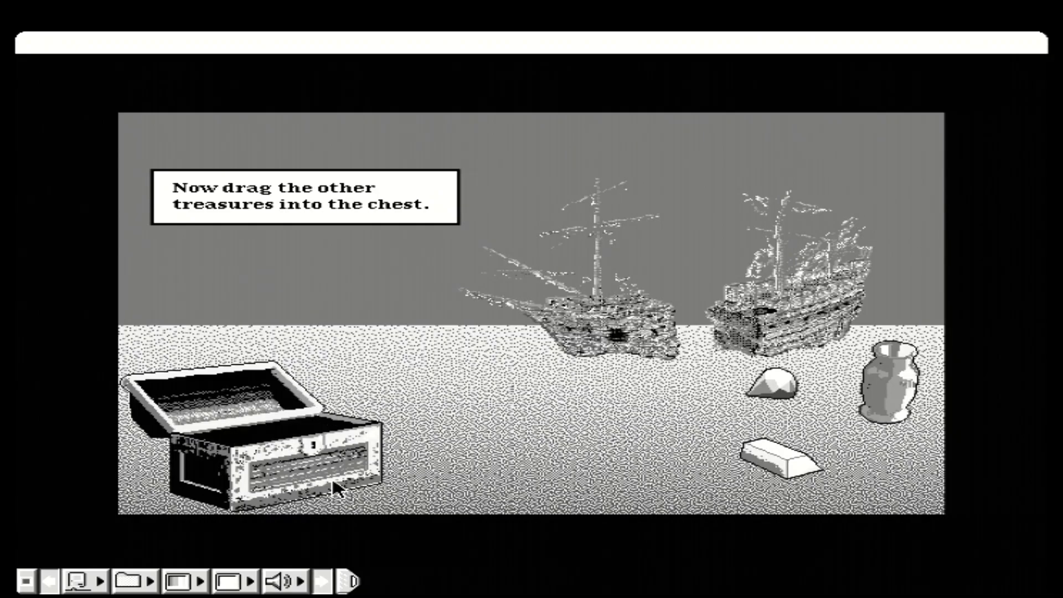
{"action": "left_click_drag", "start_coordinate": [888, 380], "coordinate": [369, 353]}
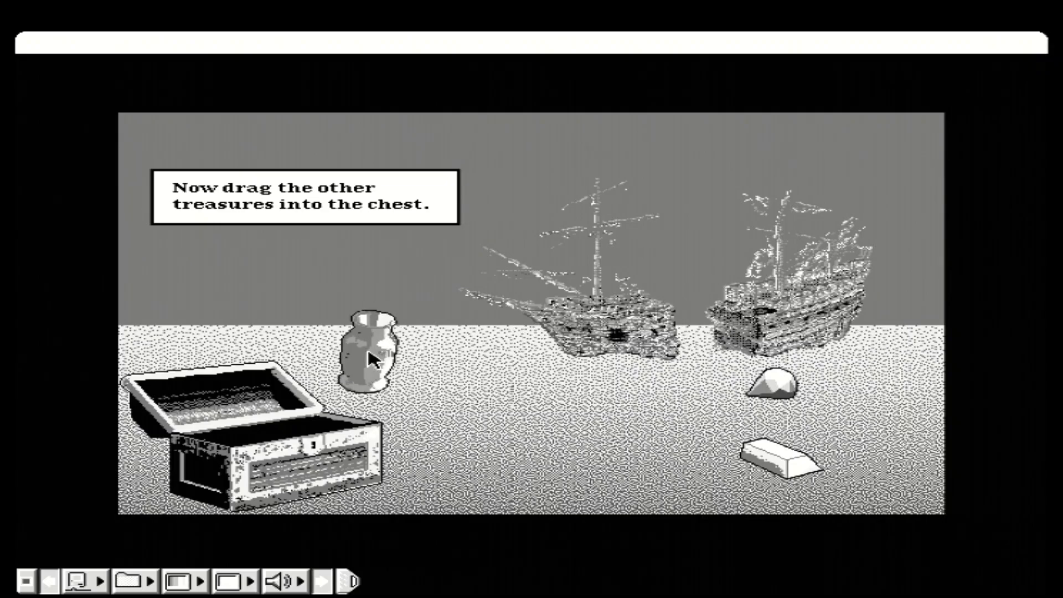
{"action": "left_click_drag", "start_coordinate": [370, 356], "coordinate": [400, 495]}
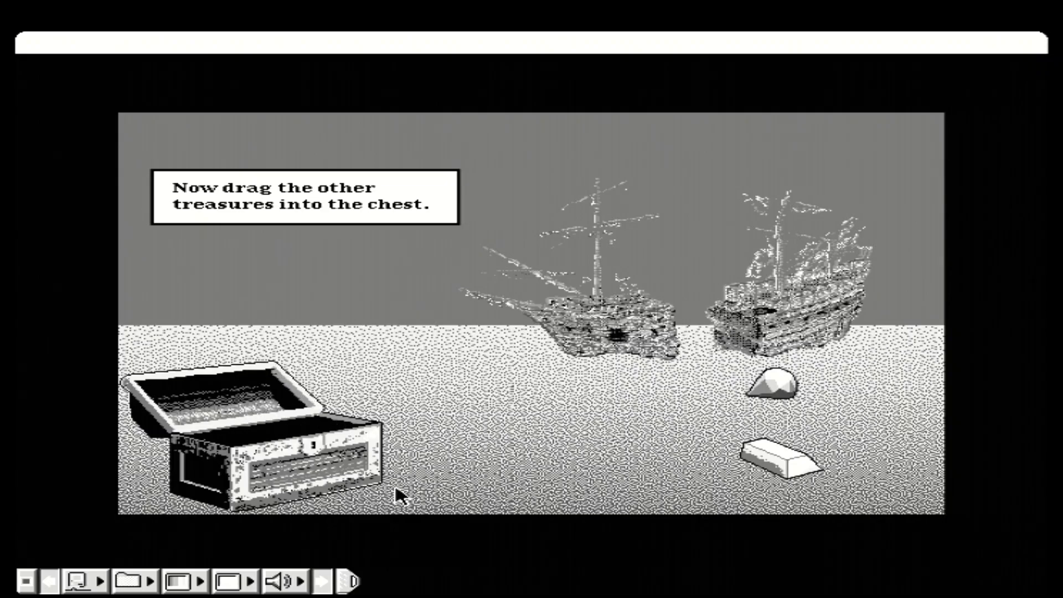
{"action": "left_click_drag", "start_coordinate": [773, 387], "coordinate": [302, 485]}
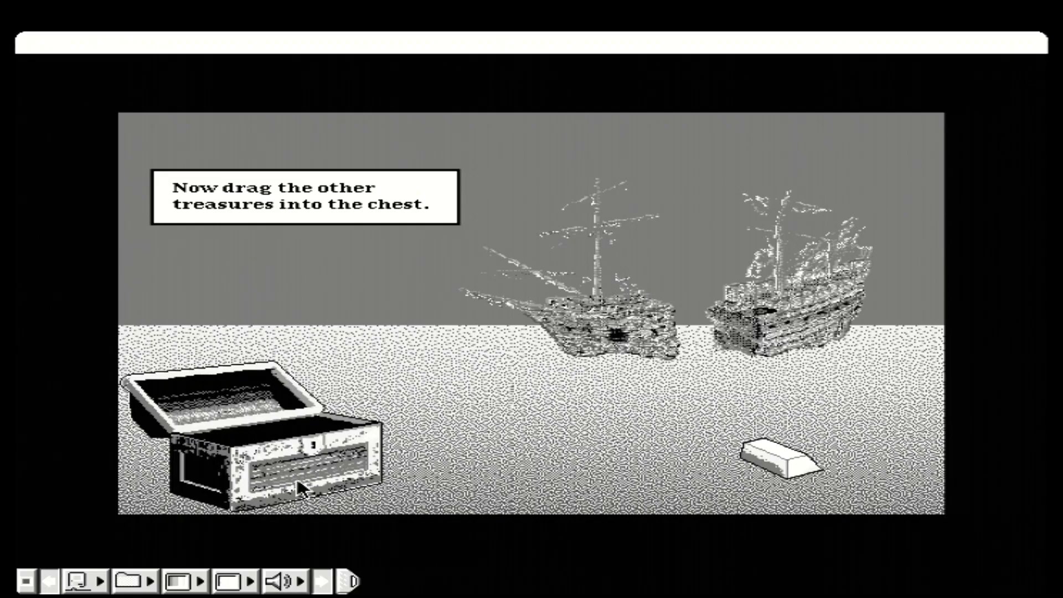
{"action": "left_click_drag", "start_coordinate": [780, 465], "coordinate": [634, 271]}
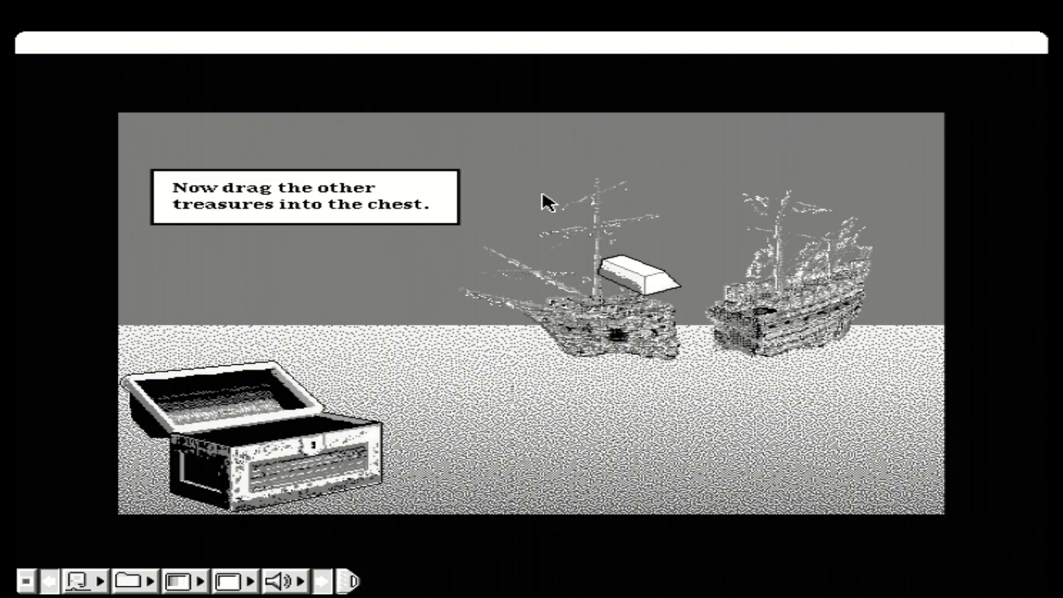
{"action": "left_click_drag", "start_coordinate": [640, 278], "coordinate": [308, 468]}
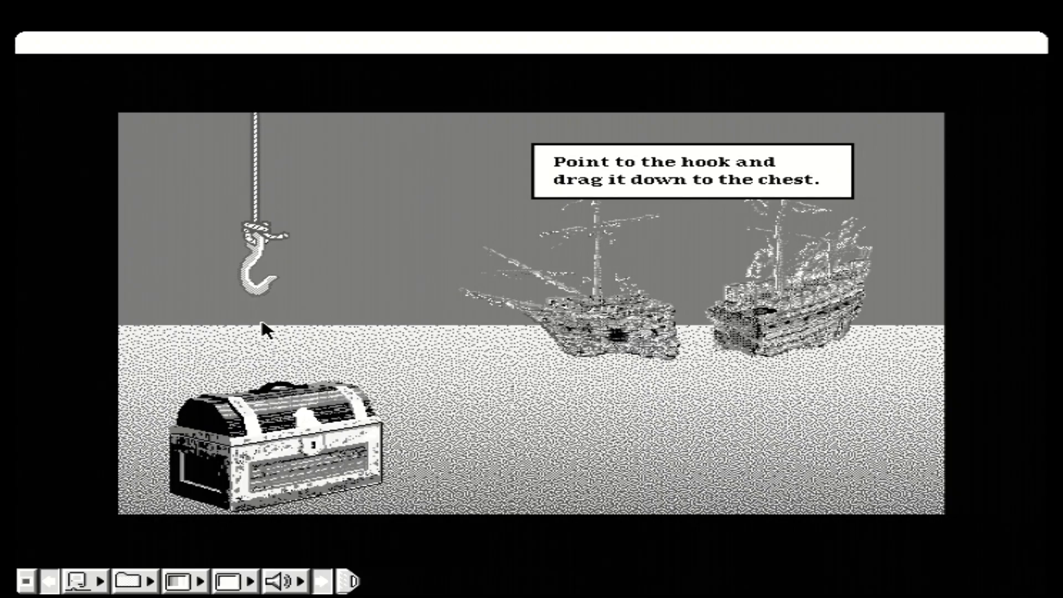
- Lower the rope's hook onto the closed chest and fasten it
{"action": "left_click_drag", "start_coordinate": [260, 272], "coordinate": [281, 434]}
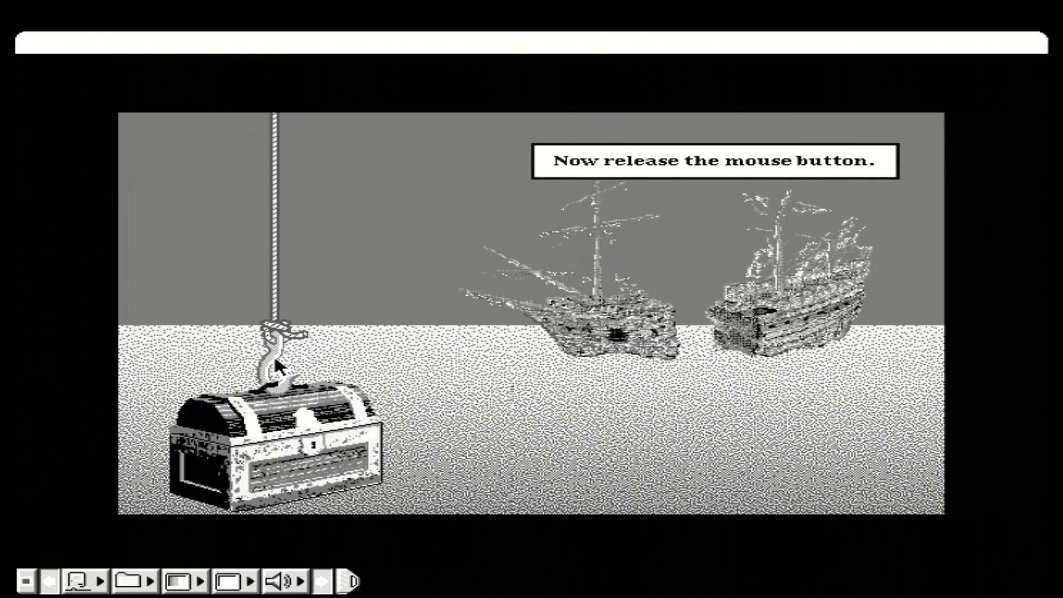
{"action": "left_click", "coordinate": [333, 372]}
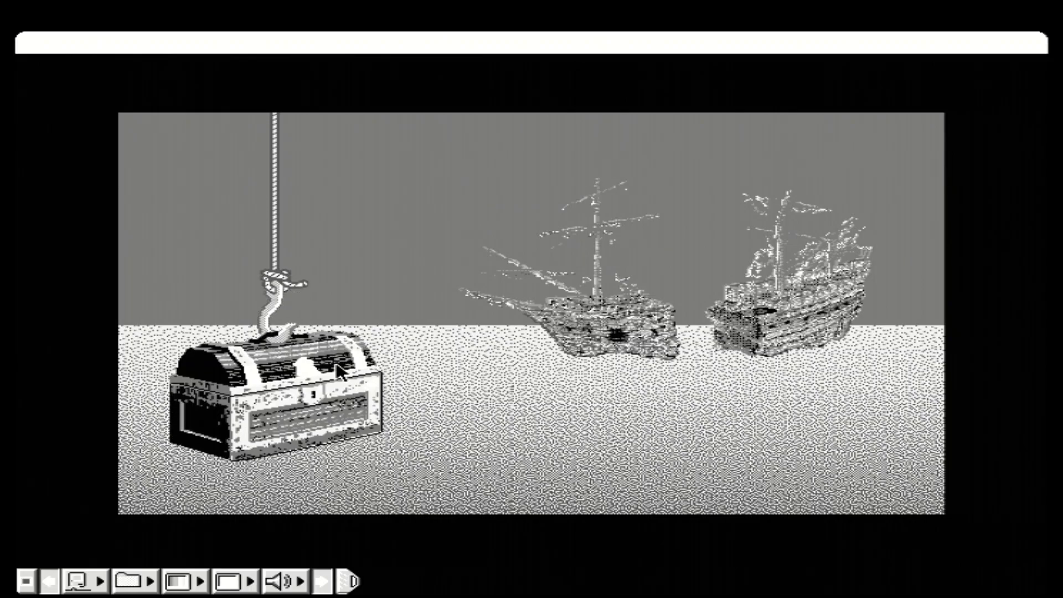